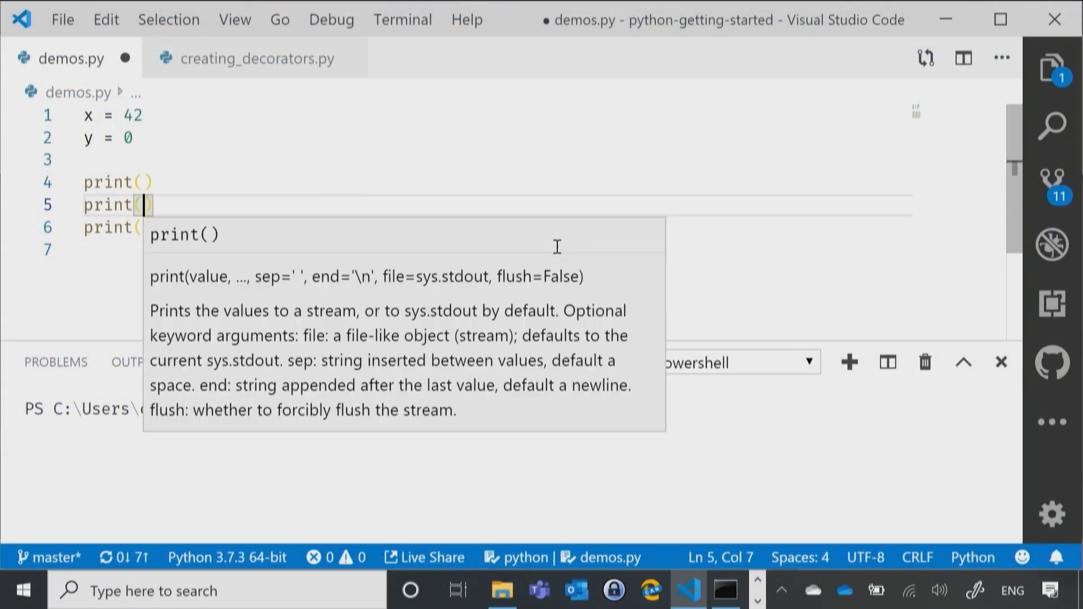
- Make the line 5 print call output x / y in demos.py and save it
type("x /")
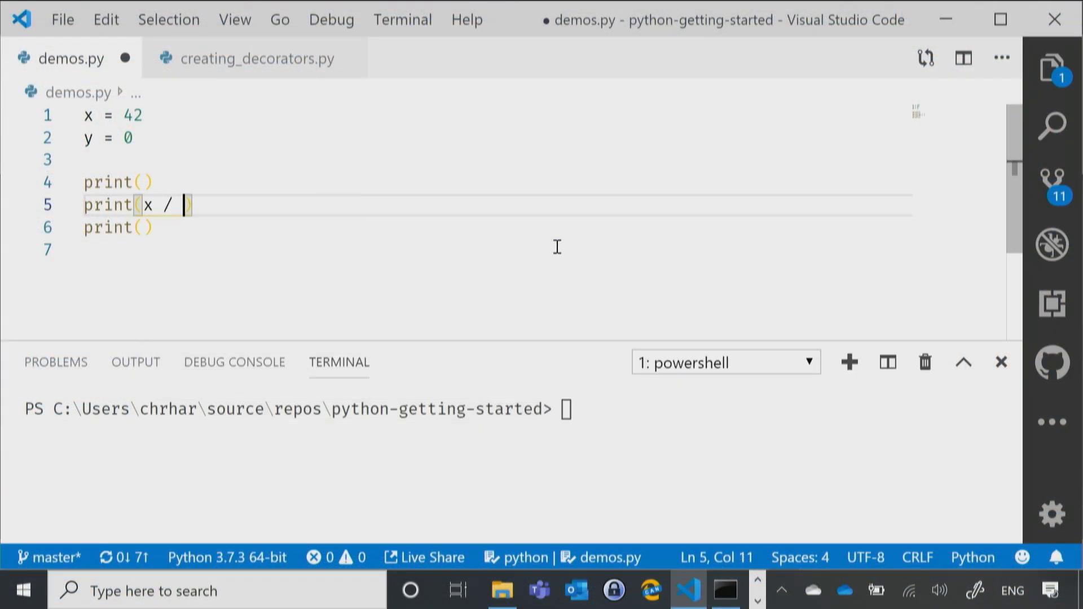
type("y")
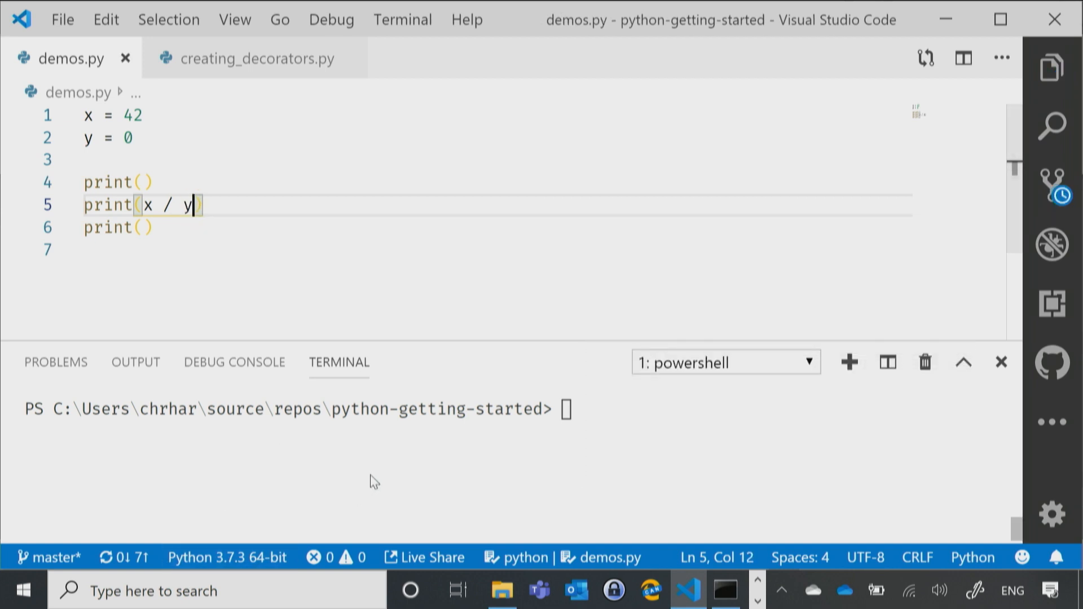
type("py.exe")
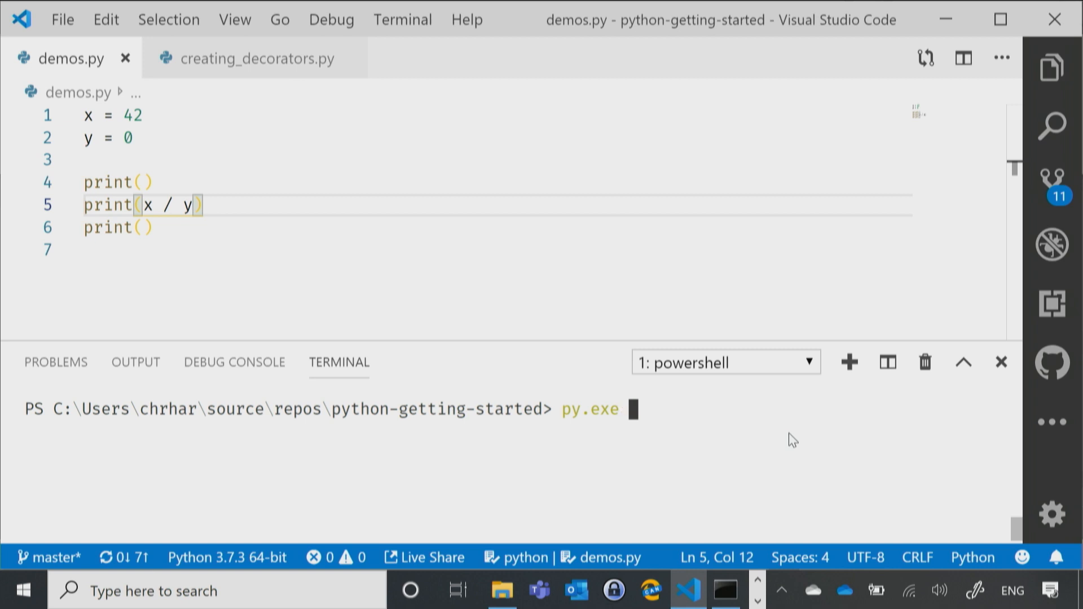
- Run .\demos.py with py.exe in the terminal, producing a ZeroDivisionError traceback
type(".\\demos.py")
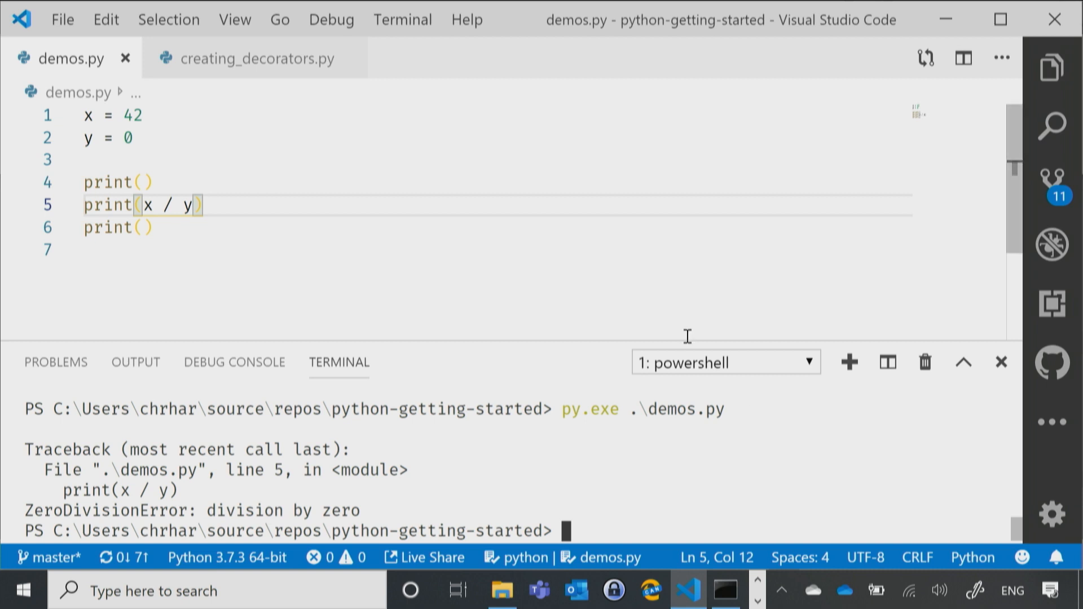
mouse_move(155, 166)
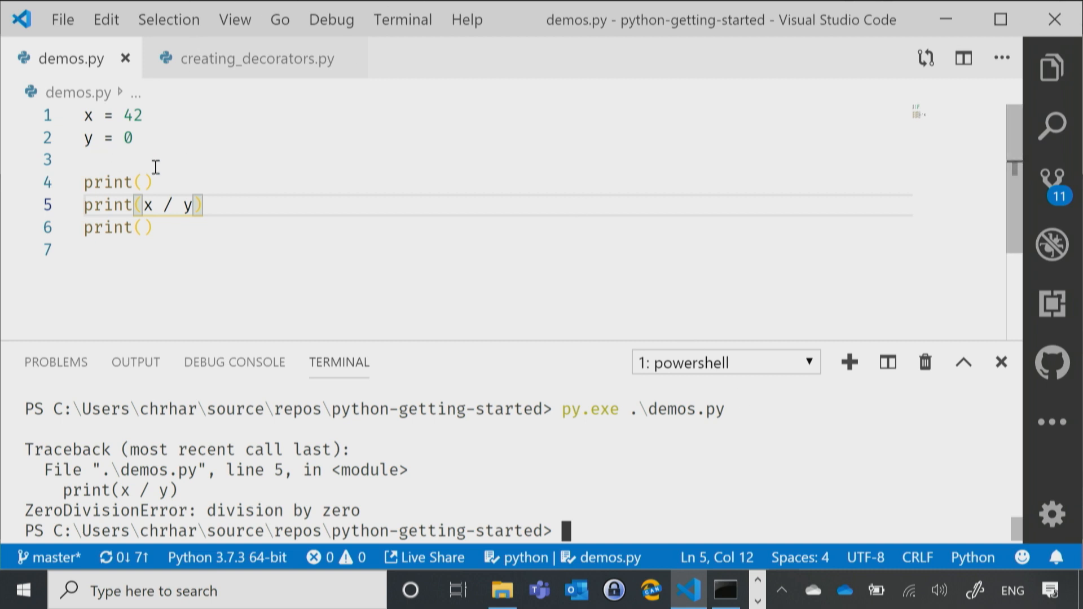
- Add a new line above print(x / y) and start typing try there
left_click(145, 182)
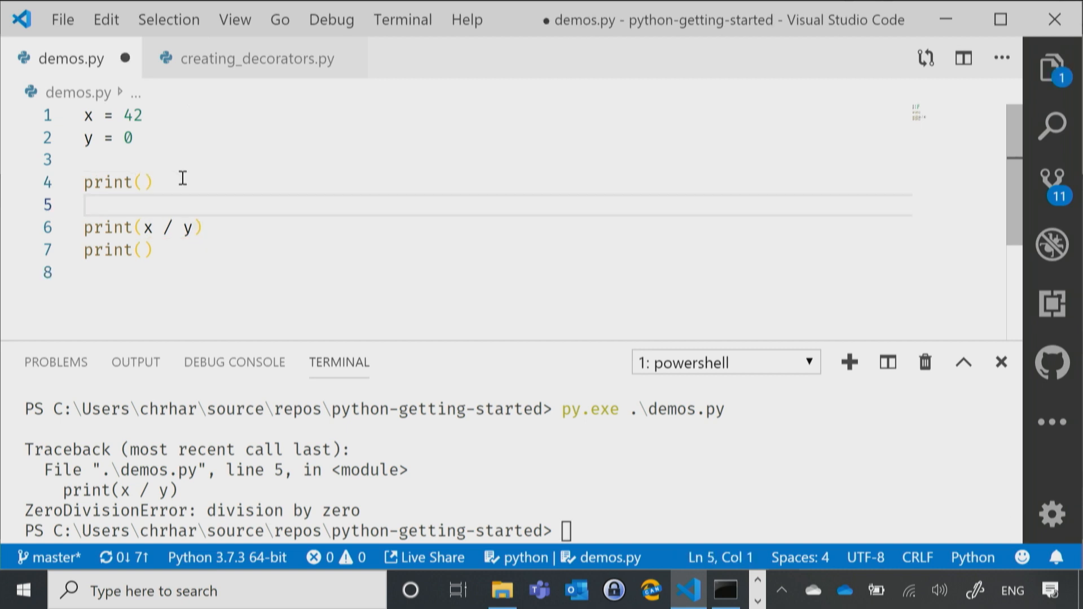
type("try:")
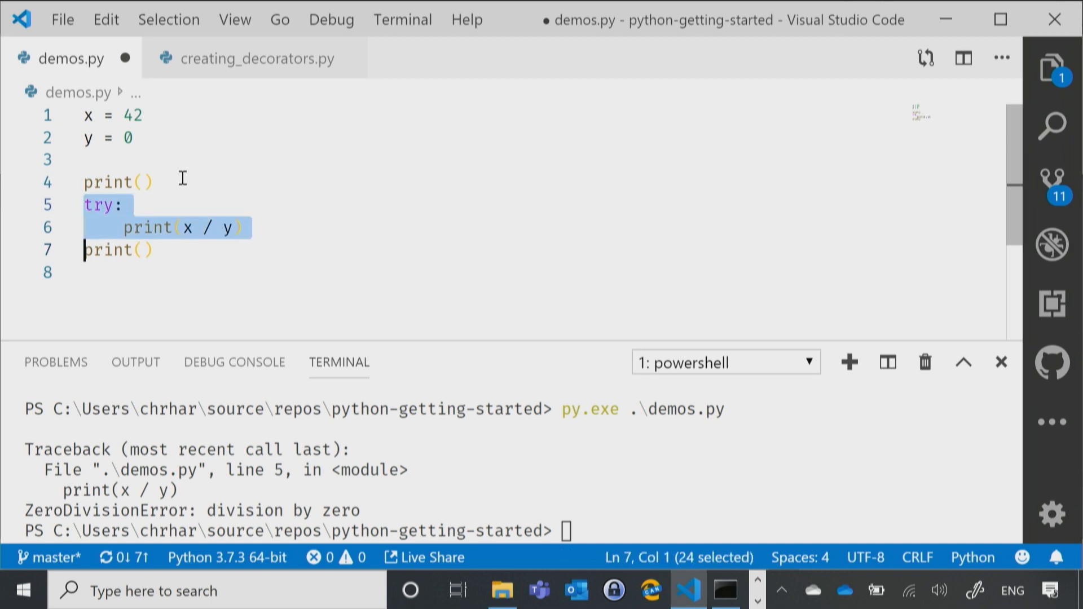
type("tgry")
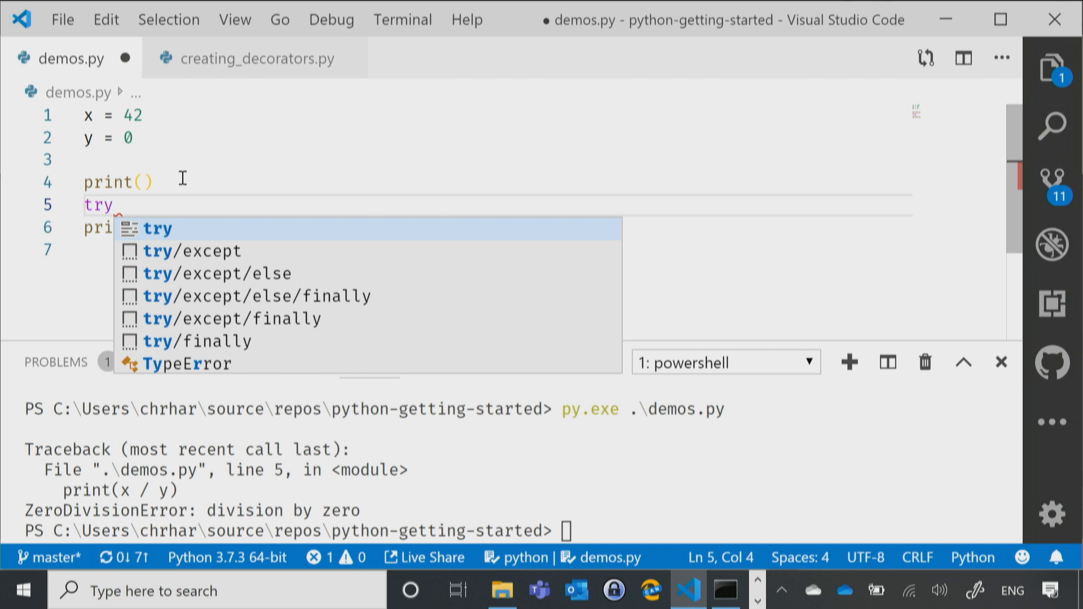
mouse_move(192, 250)
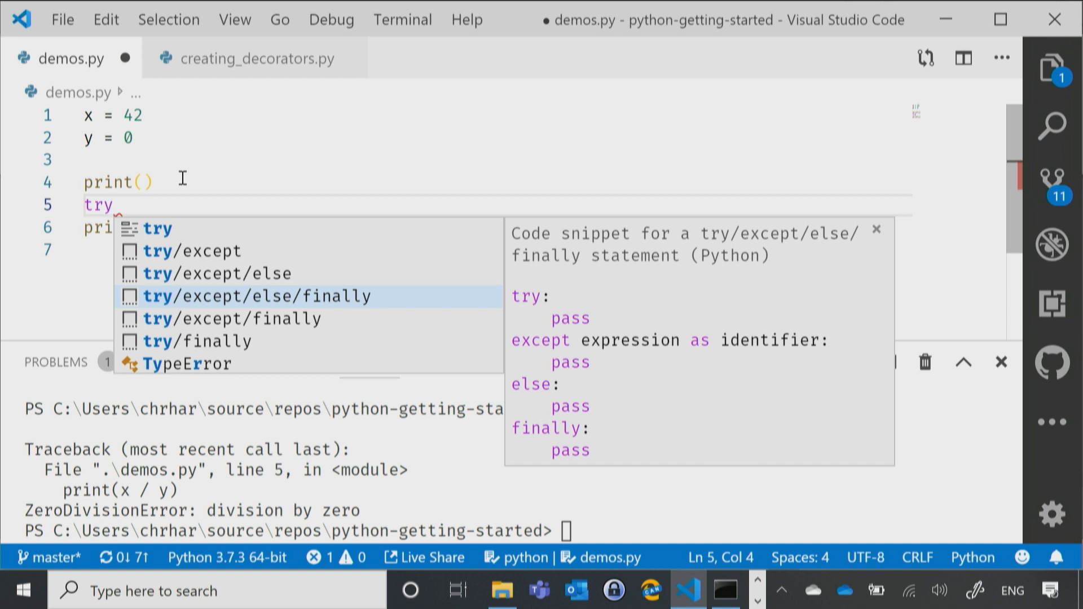
- Insert the try/except/else/finally snippet with pass placeholders from IntelliSense
left_click(255, 296)
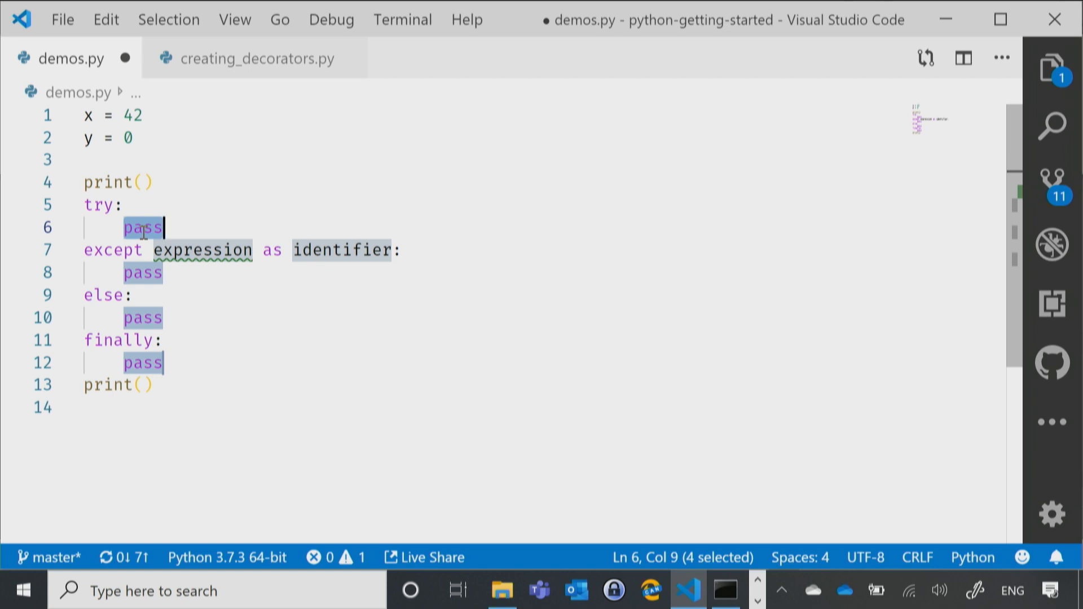
- Replace the first pass with print(x / y) and make the clause 'except ZeroDivisionError as e'
type("print()")
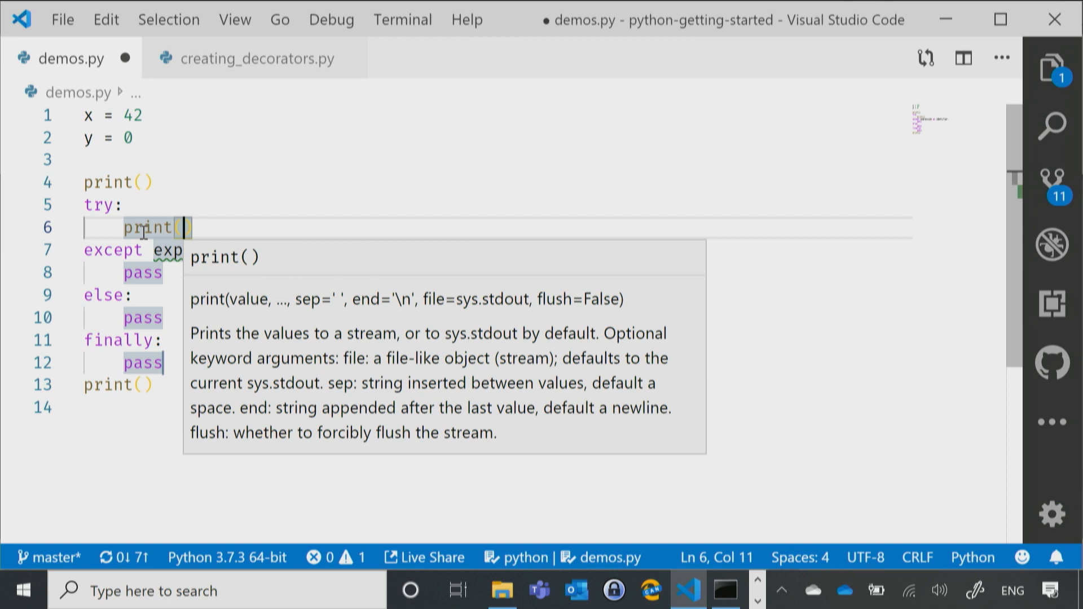
type("x / y")
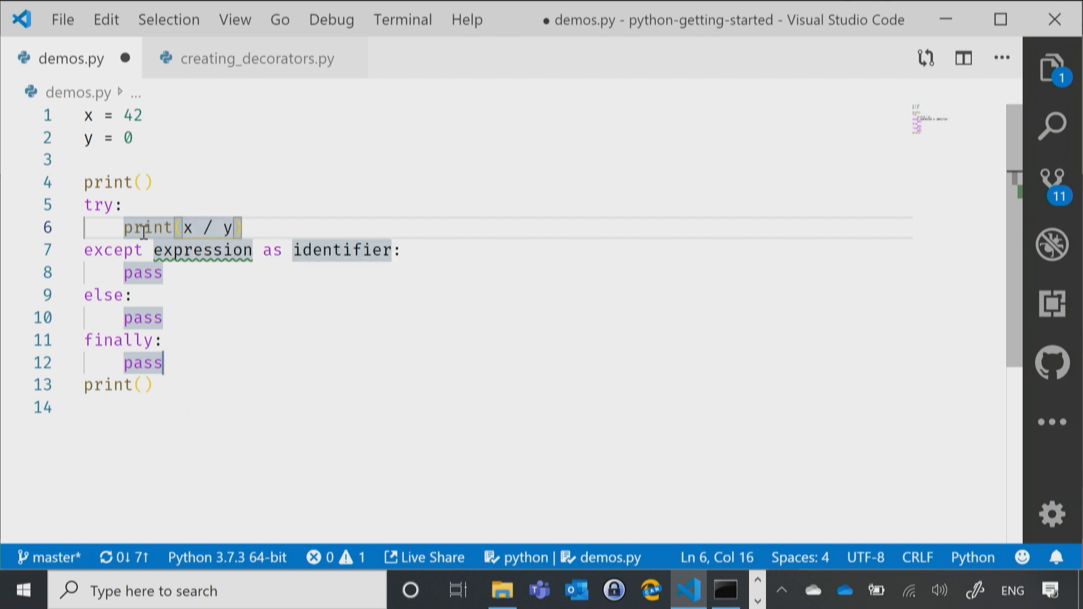
double_click(203, 250)
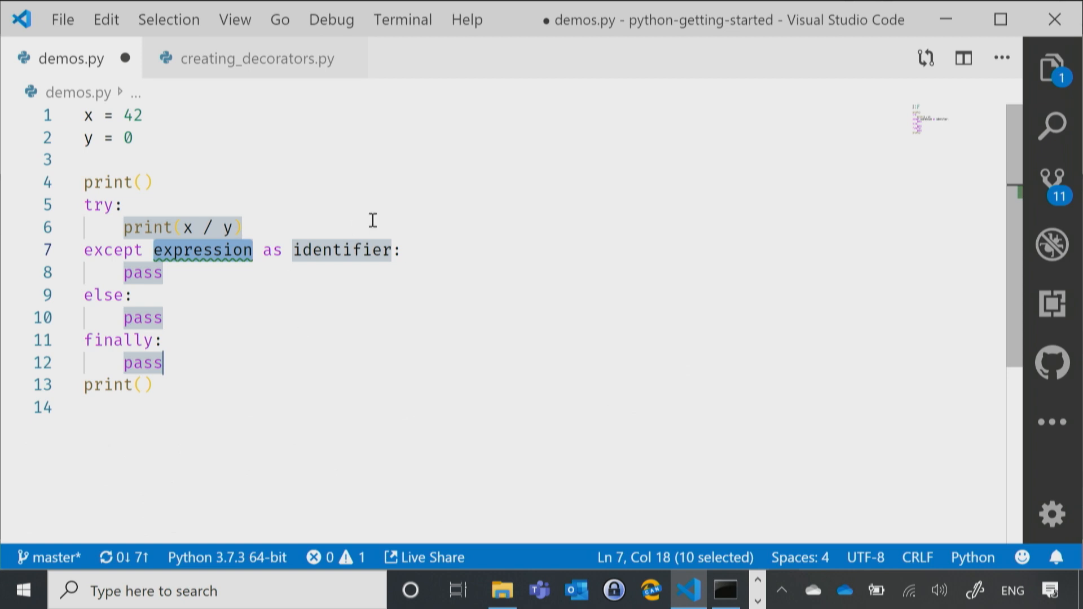
type("ZeroDivis")
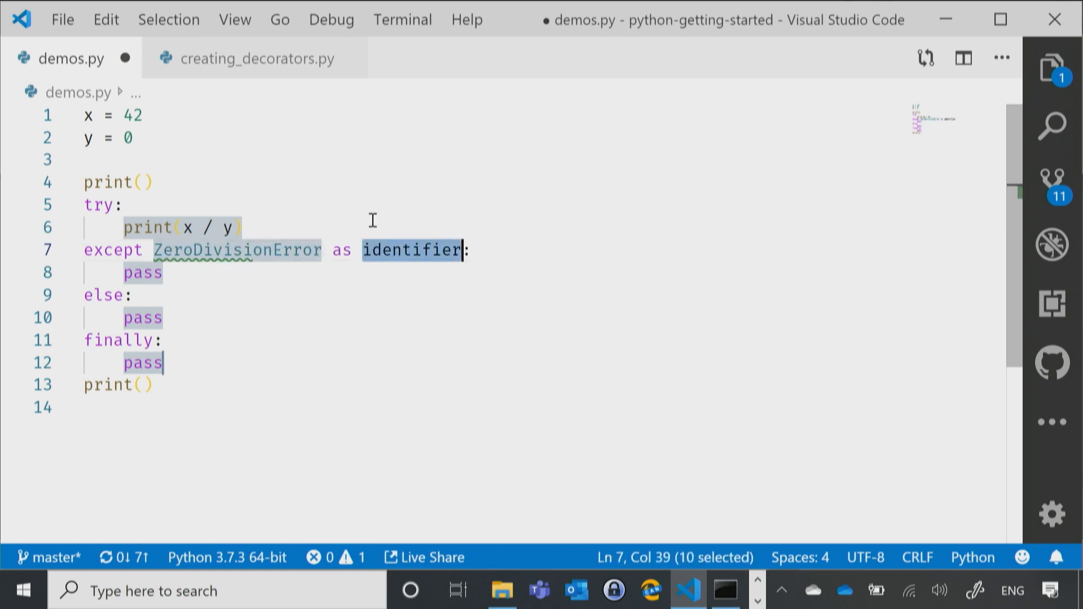
type("e")
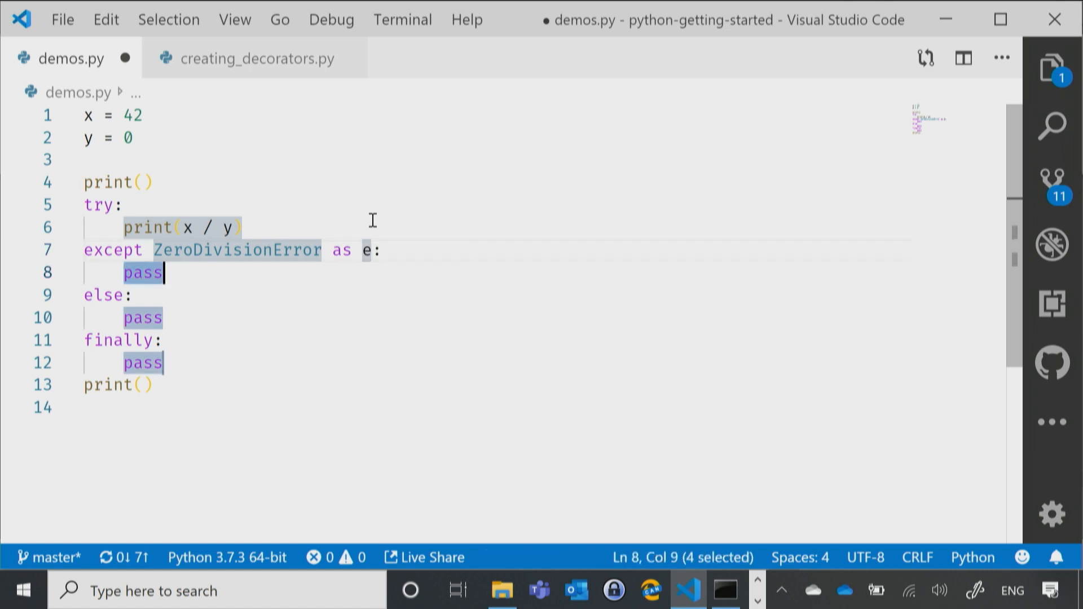
- Make the except branch print a message about not being allowed to divide by zero
type("print('Not")
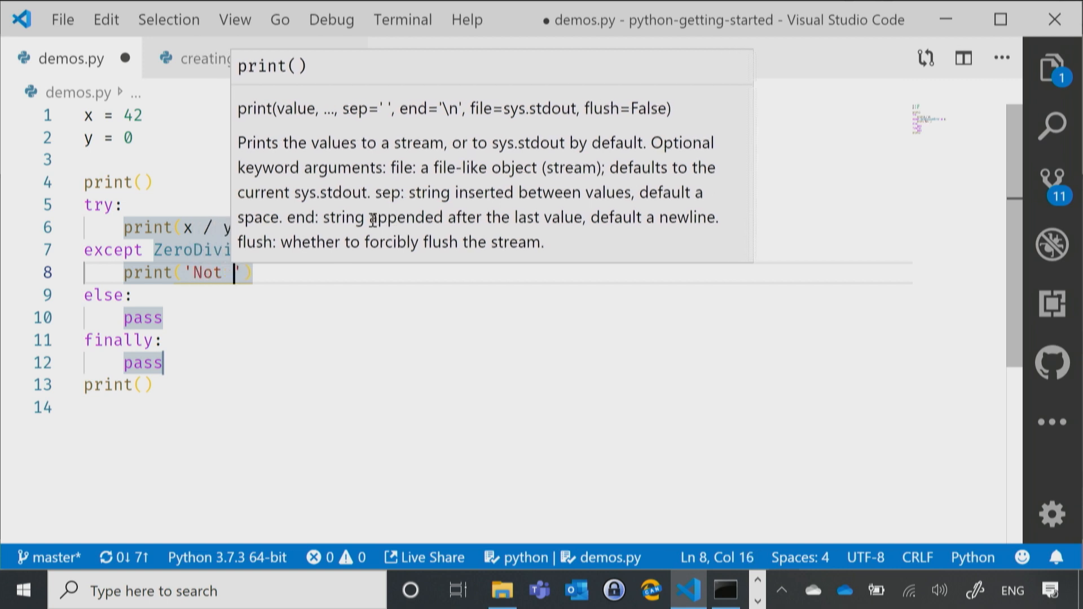
type("allowed to vid")
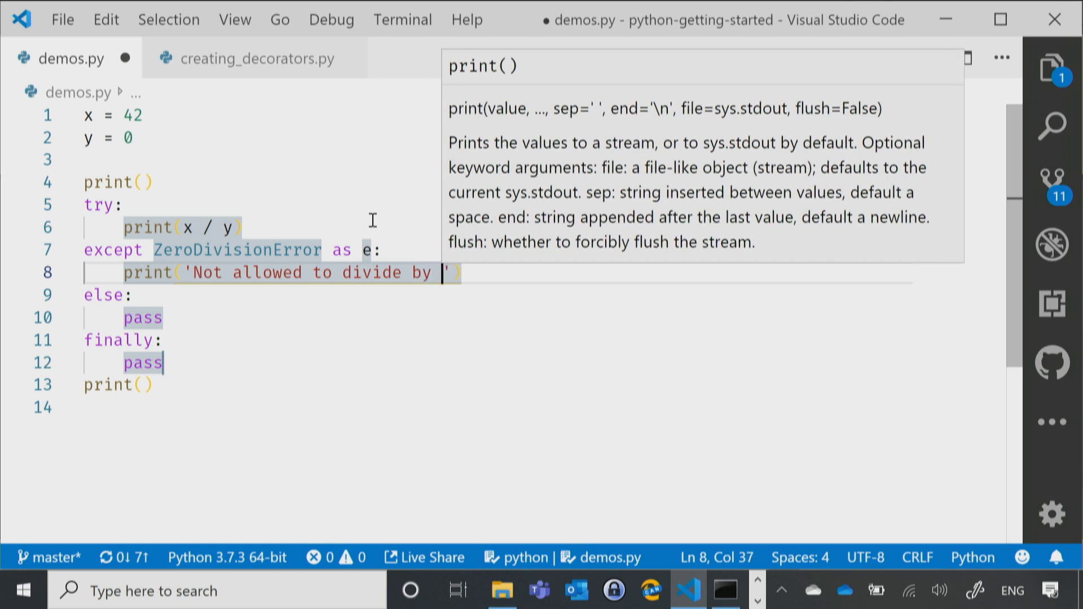
type("zero")
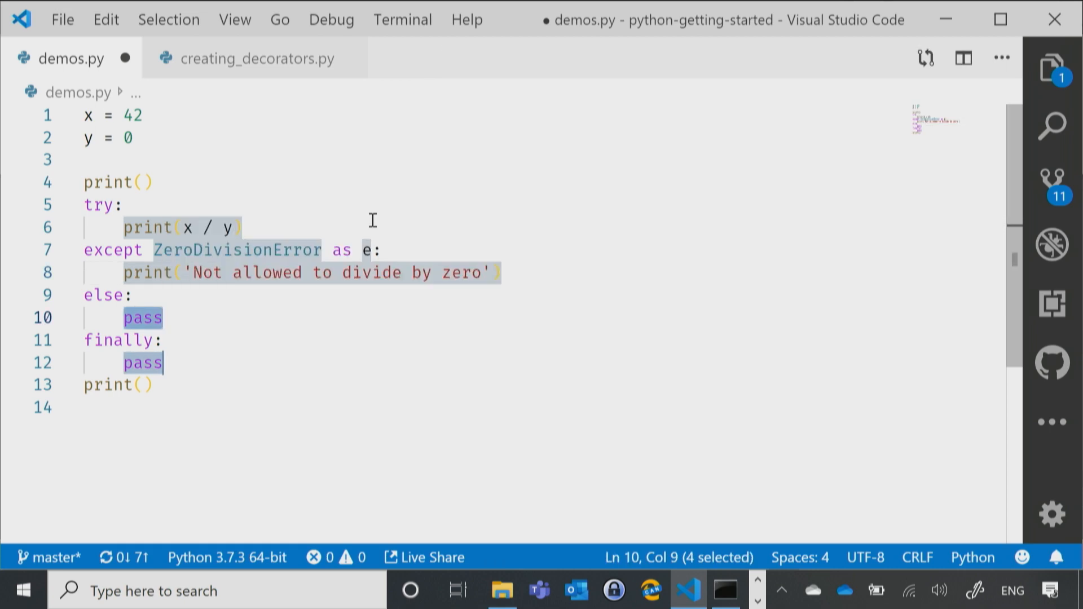
- Make the else branch print 'Something else went wrong'
type("print(someth")
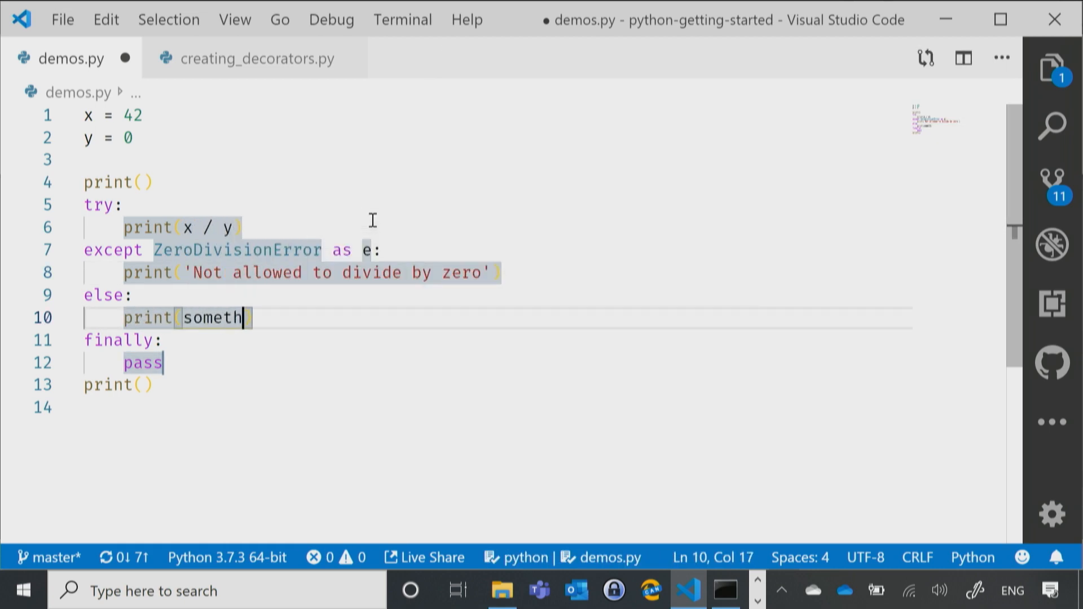
type("'S'")
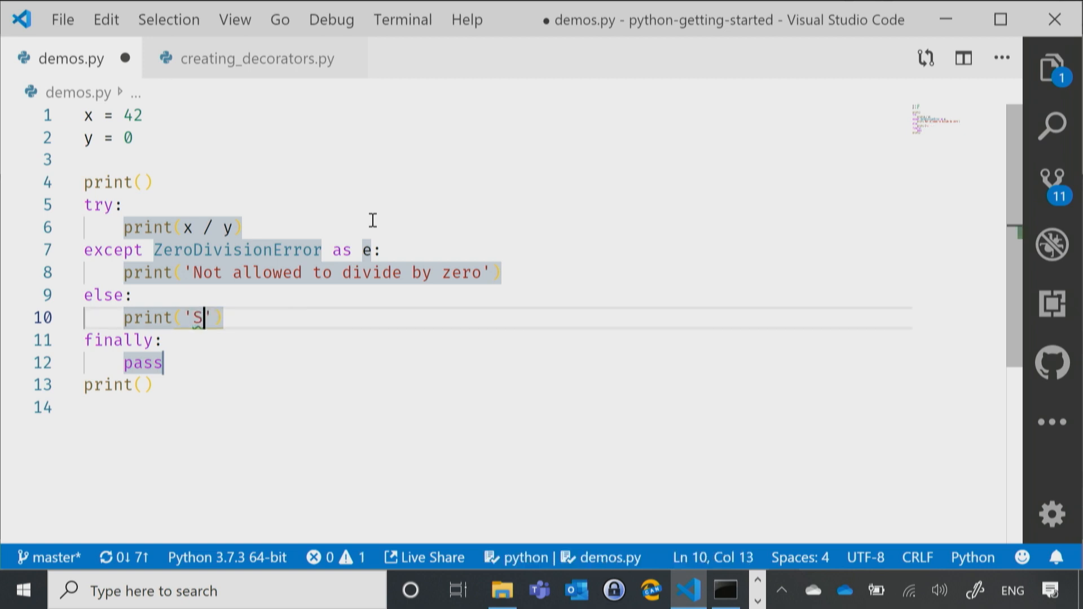
type("omething else went")
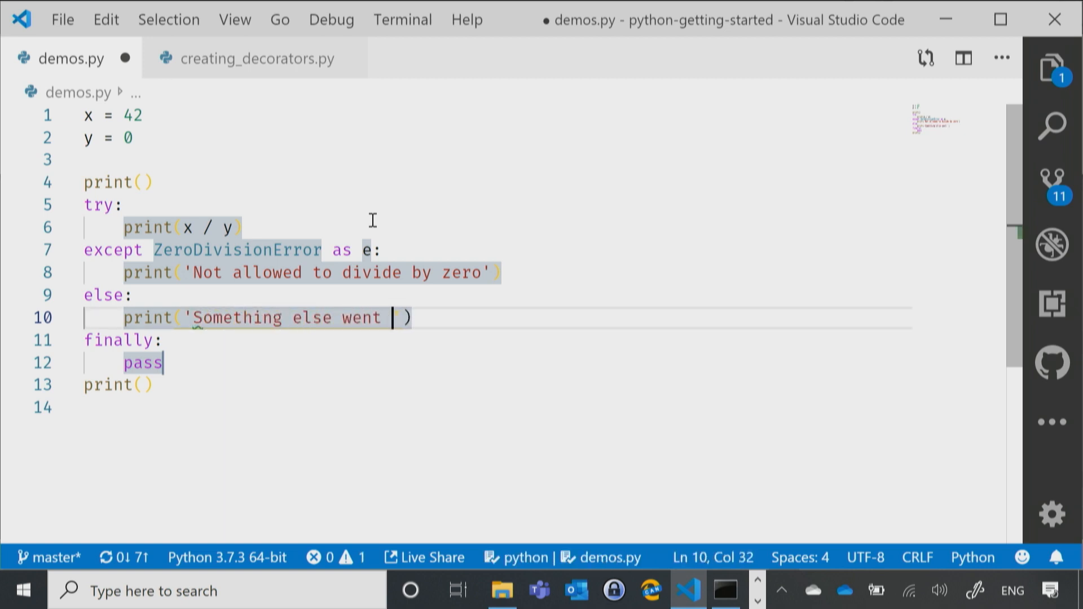
type("wrong")
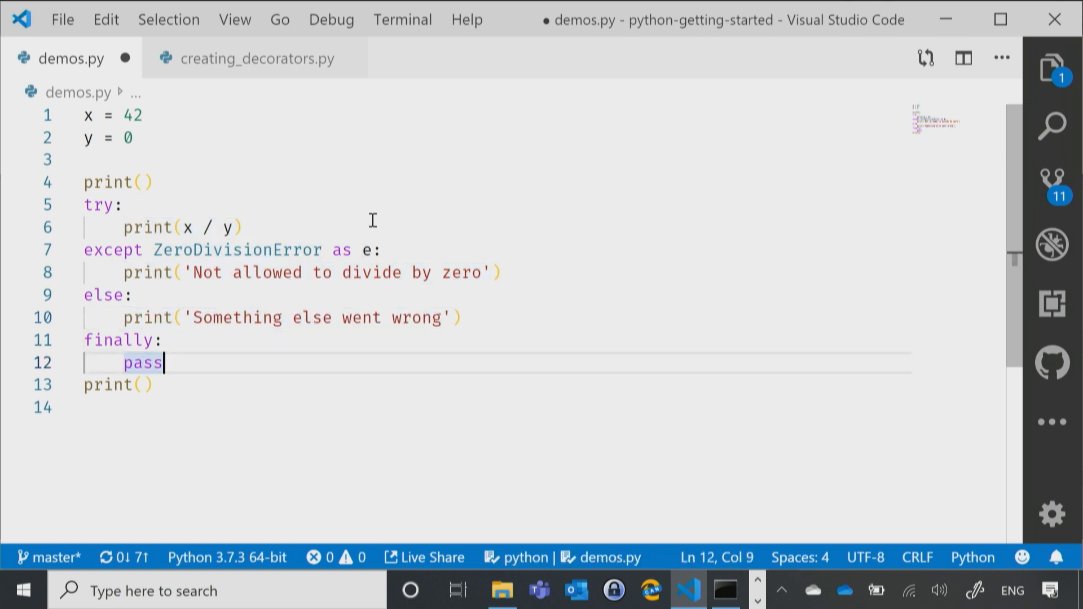
- Make the finally branch print 'This is our cleanup code' and save demos.py
type("print")
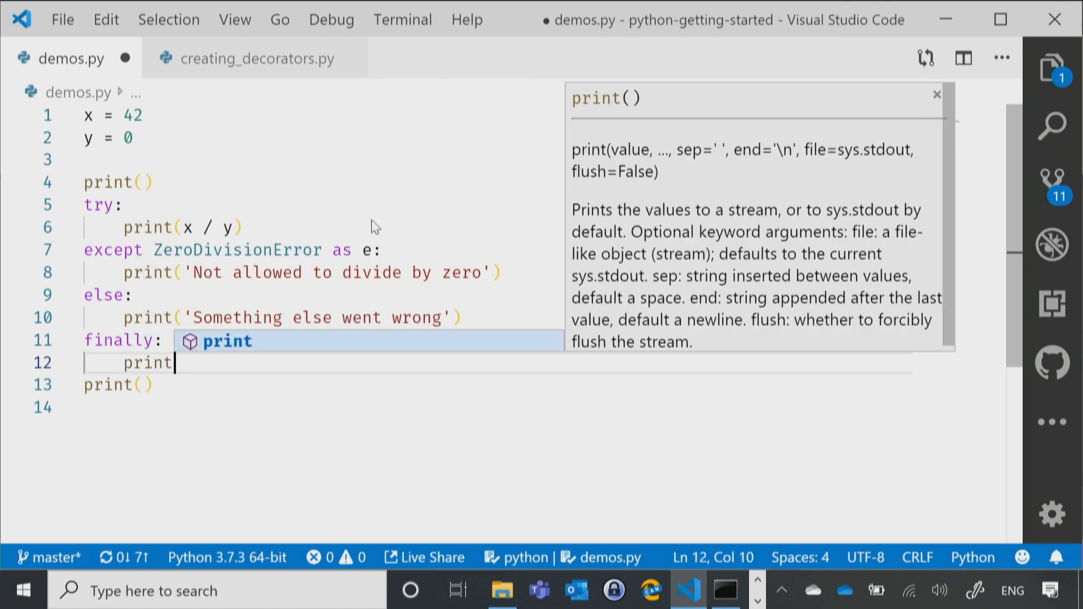
type("('This ')")
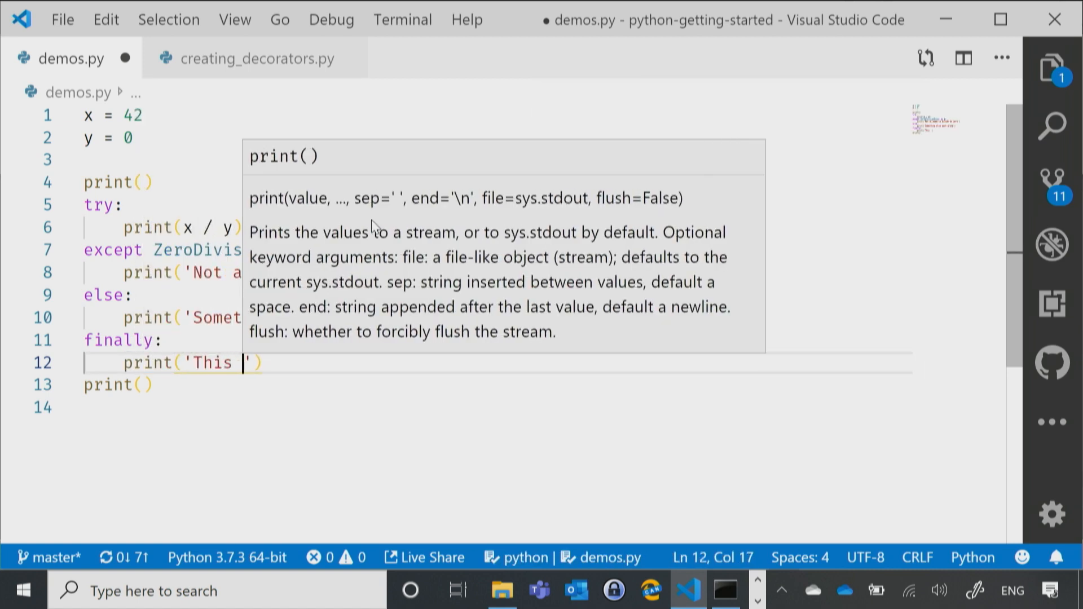
type("is our cleanup code")
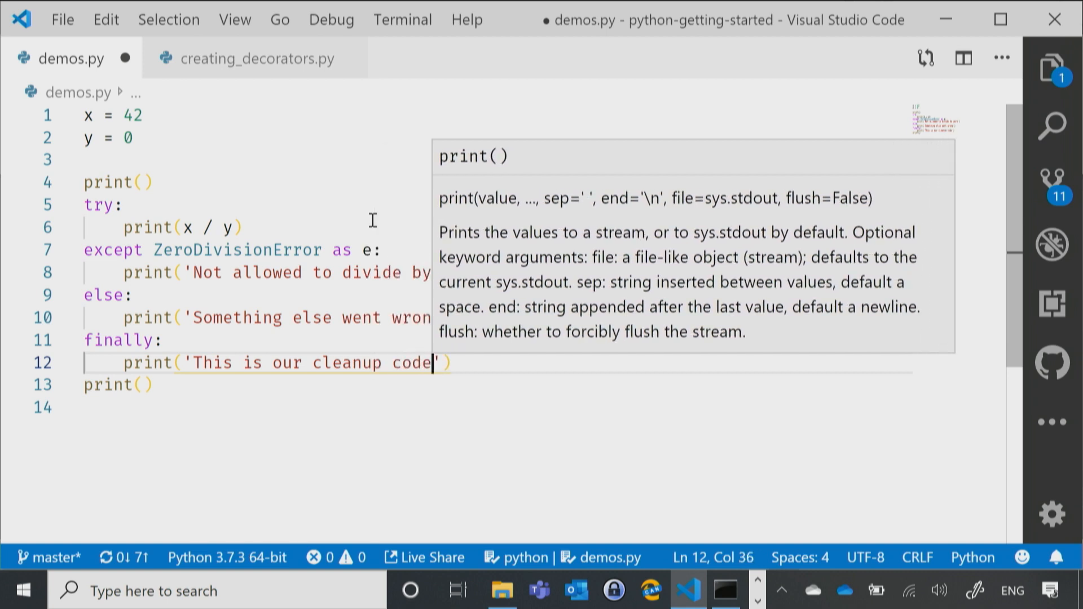
key("ctrl+s")
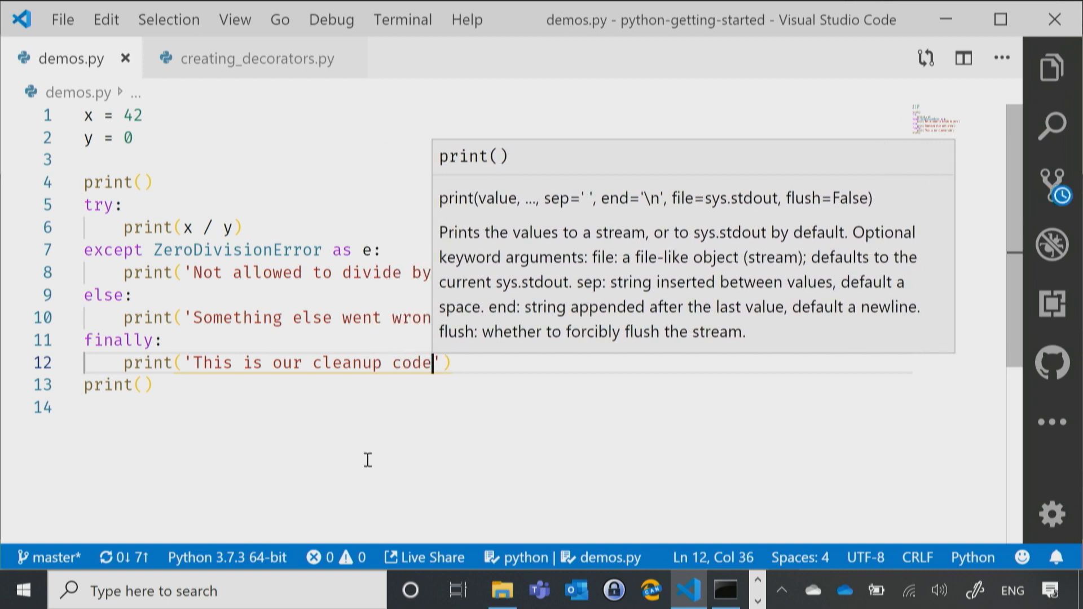